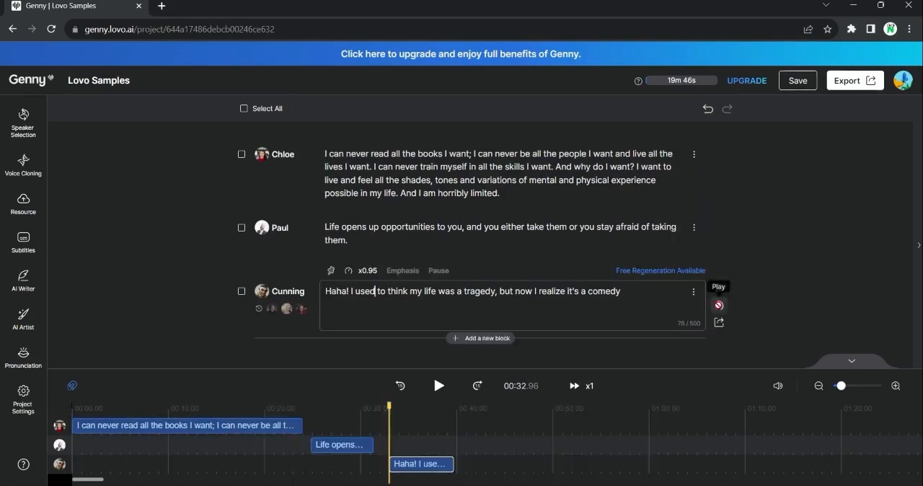
# Step: Play the Cunning block's speech, browse the Pro Voice cards, and preview Sophia Butler
pyautogui.click(438, 386)
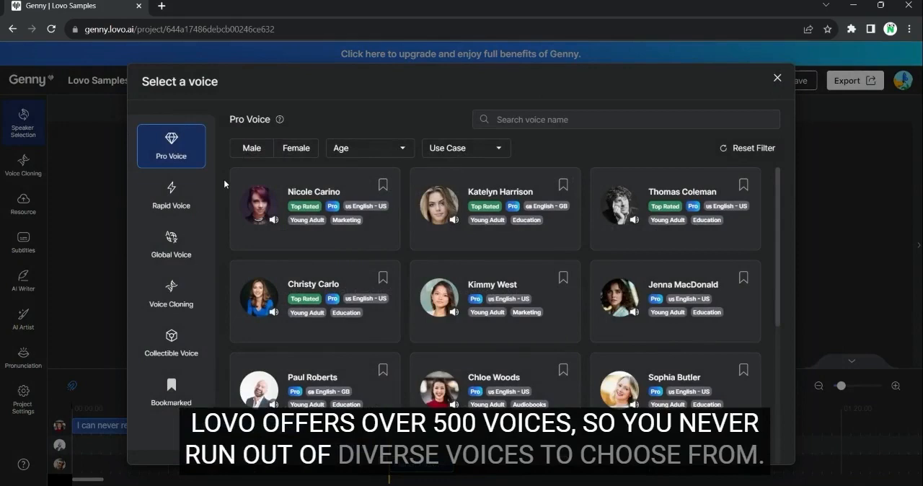
pyautogui.moveTo(249, 296)
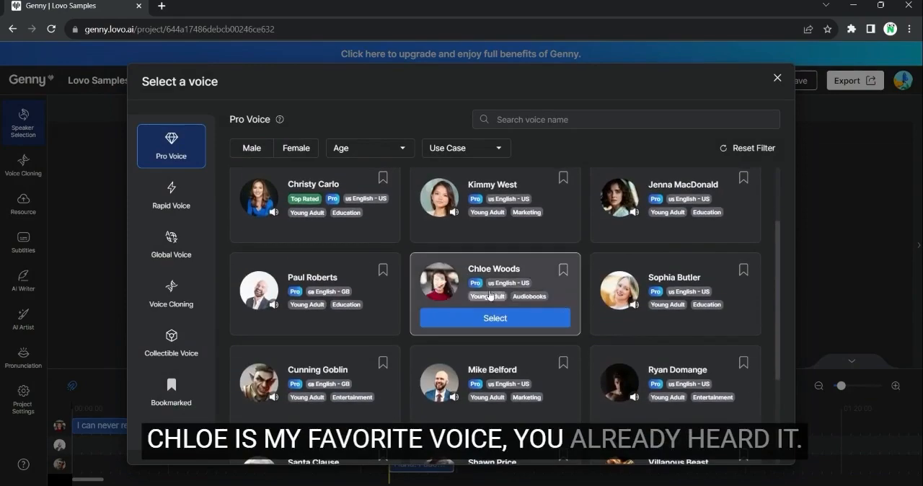
pyautogui.scroll(-3)
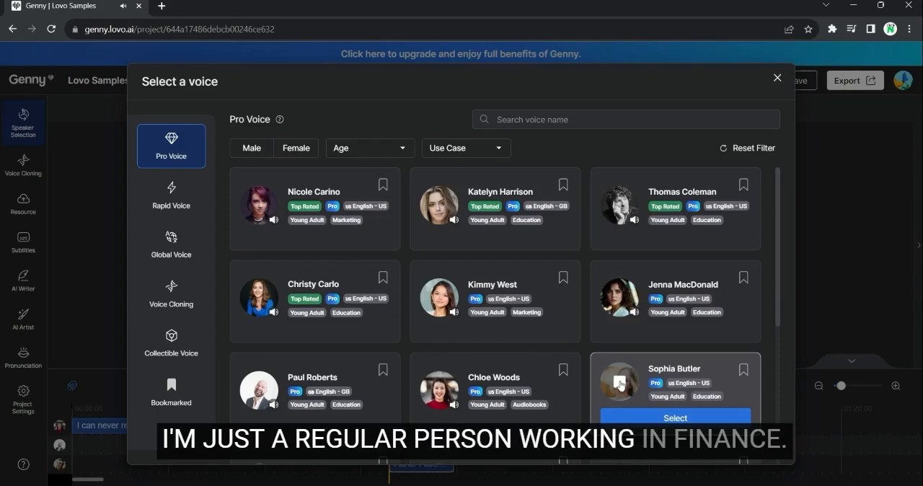
pyautogui.click(171, 244)
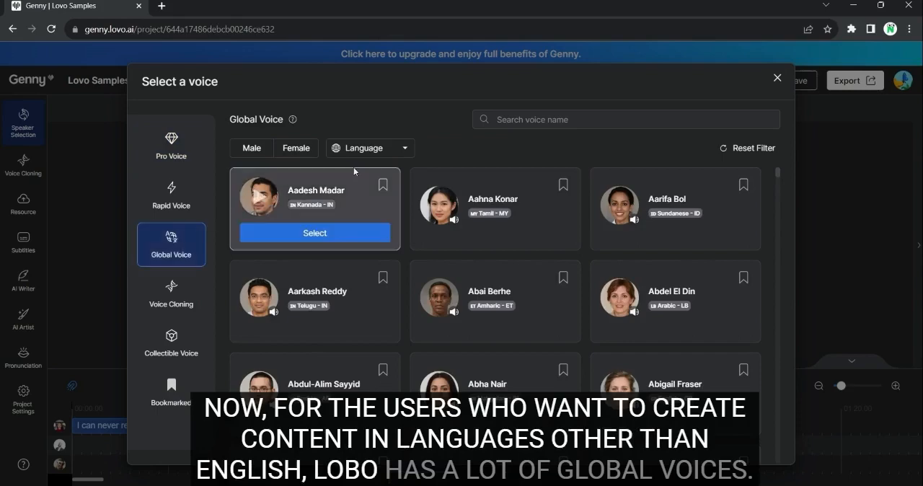
pyautogui.moveTo(446, 152)
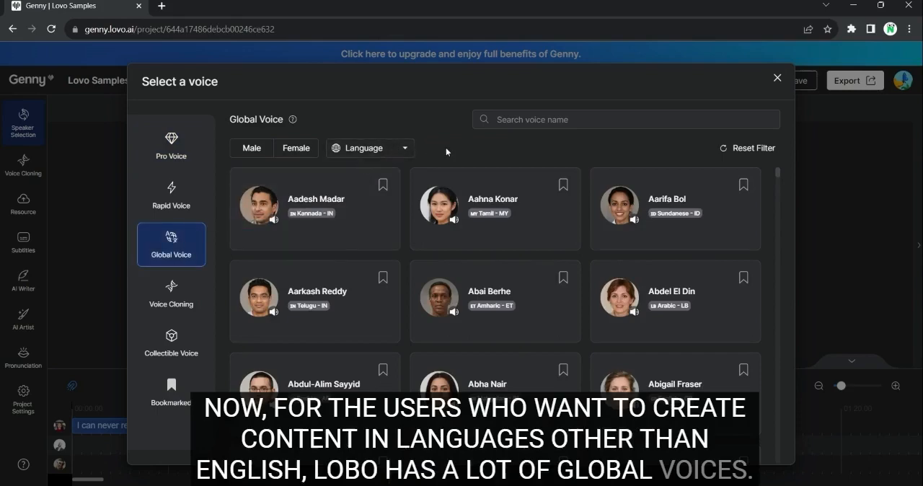
# Step: Browse the Global Voice language list and Bookmarked voices, then close the voice picker
pyautogui.click(369, 148)
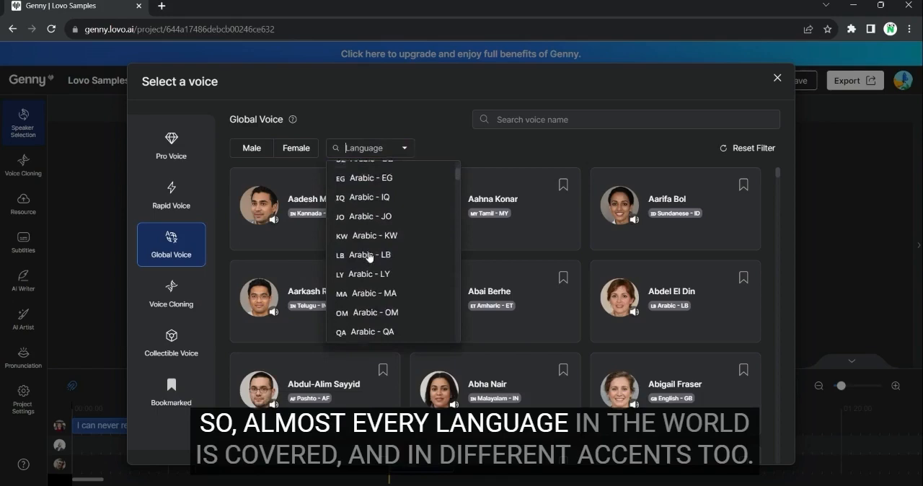
pyautogui.scroll(-3)
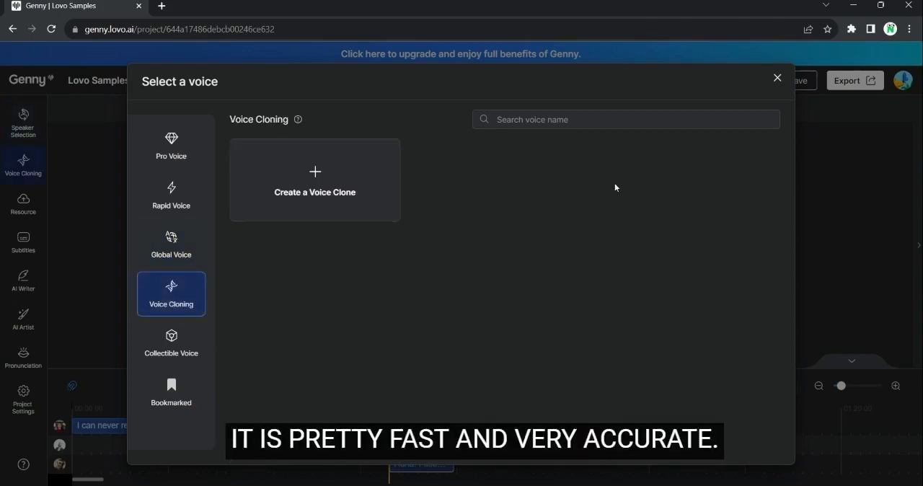
pyautogui.click(171, 392)
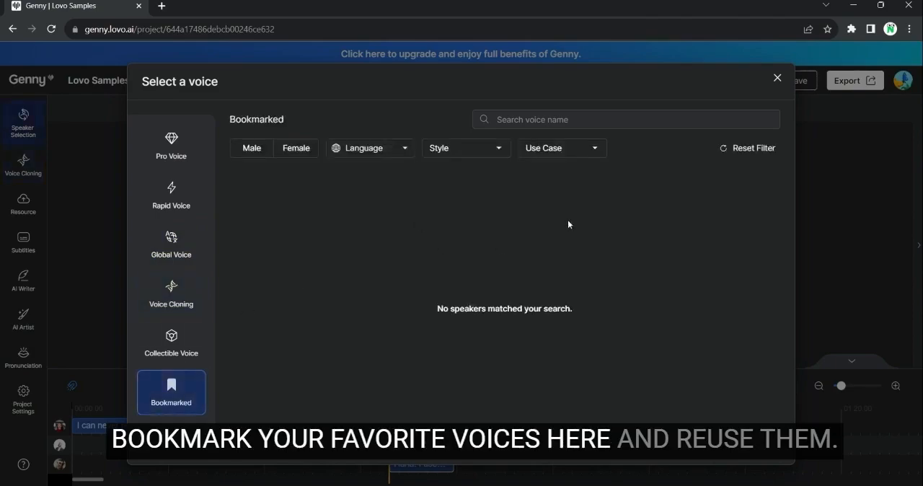
pyautogui.click(777, 77)
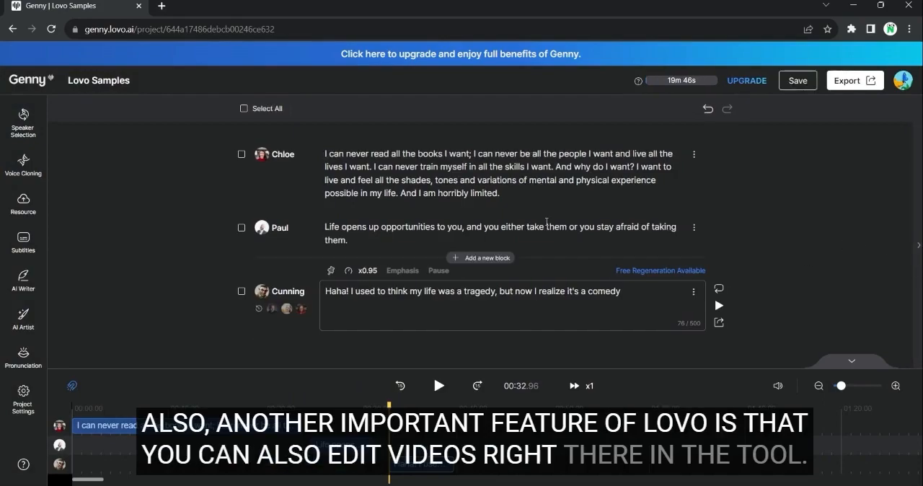
# Step: Browse the Add Resource media library and close it again
pyautogui.click(23, 204)
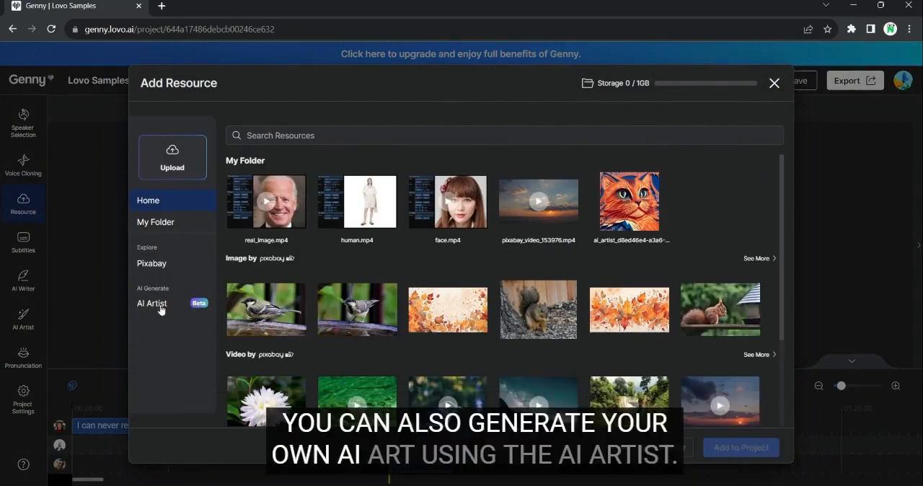
pyautogui.moveTo(642, 161)
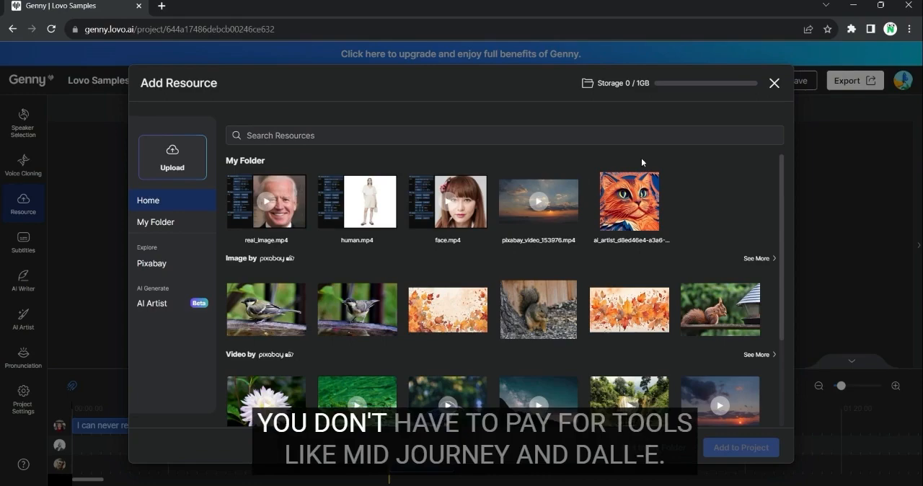
pyautogui.click(774, 83)
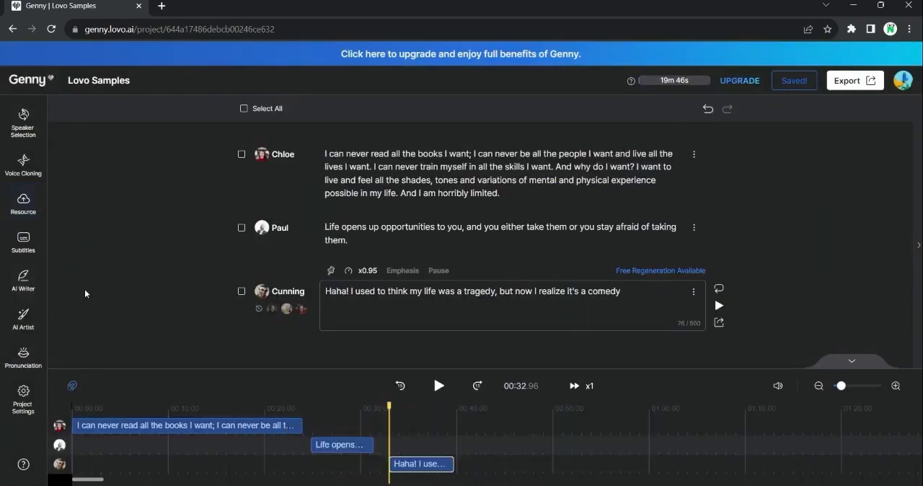
pyautogui.click(22, 242)
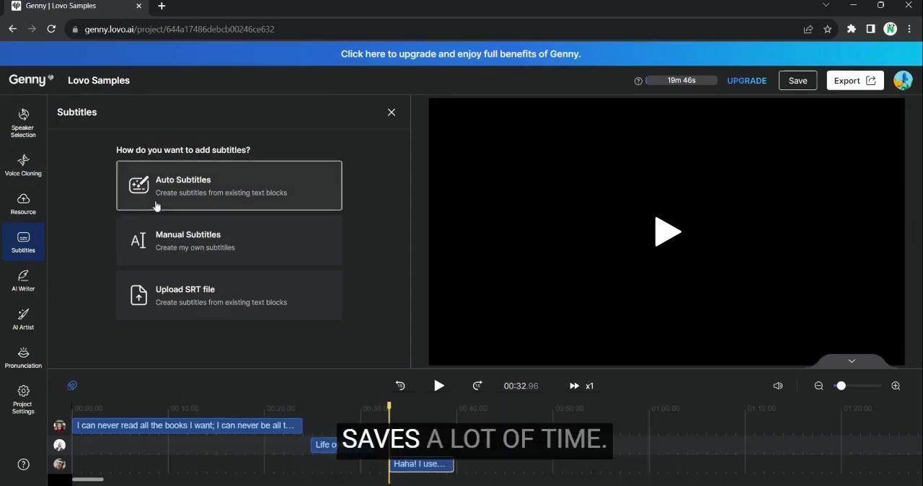
pyautogui.click(23, 276)
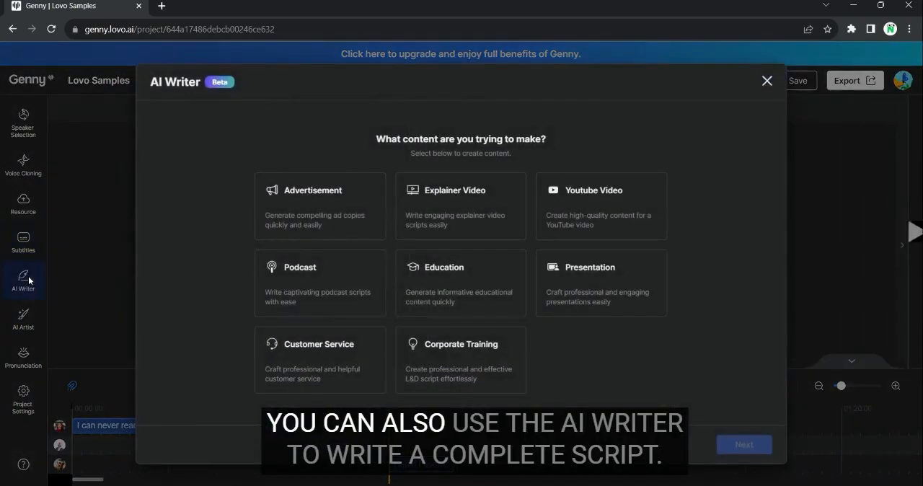
pyautogui.moveTo(623, 310)
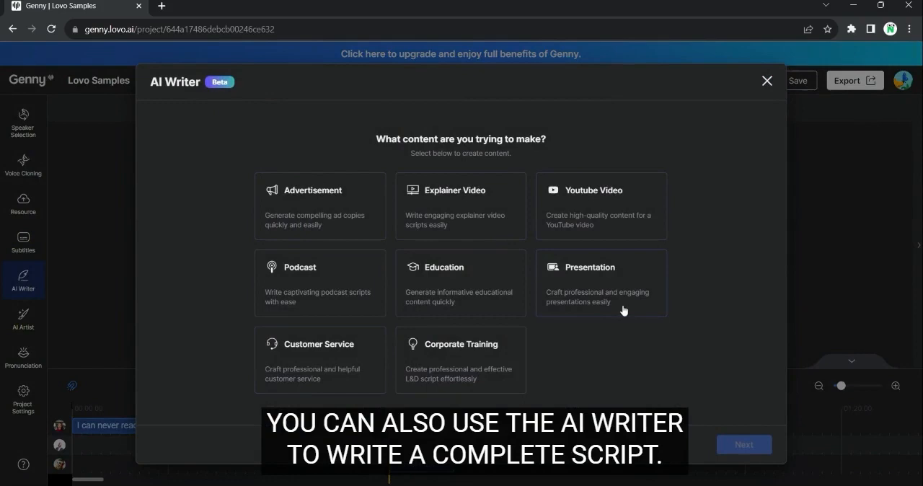
pyautogui.moveTo(609, 227)
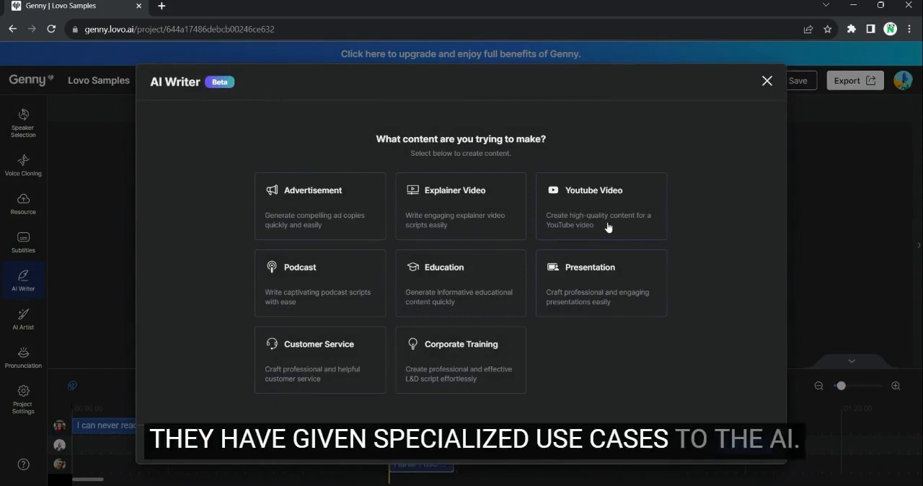
pyautogui.moveTo(637, 224)
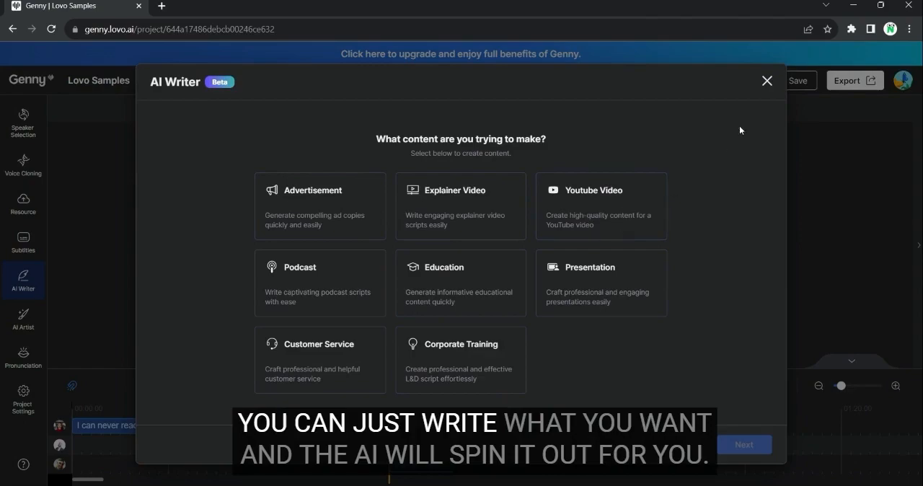
pyautogui.click(766, 81)
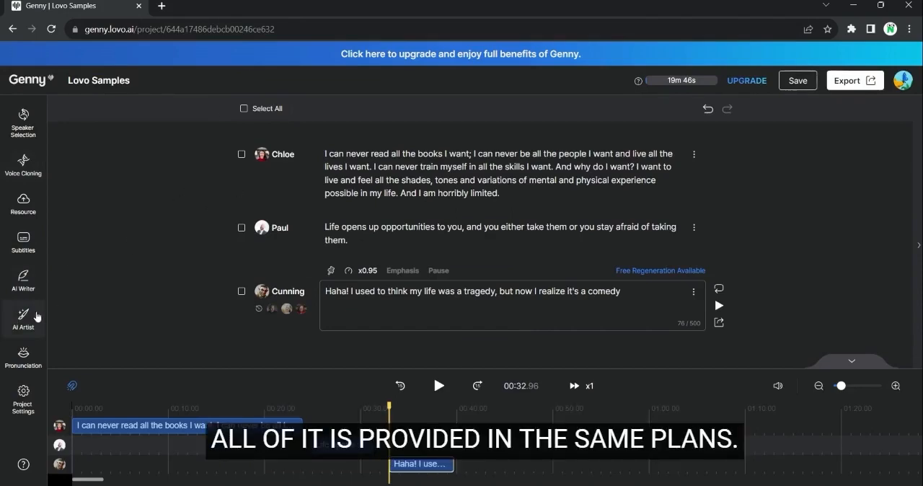
pyautogui.click(797, 80)
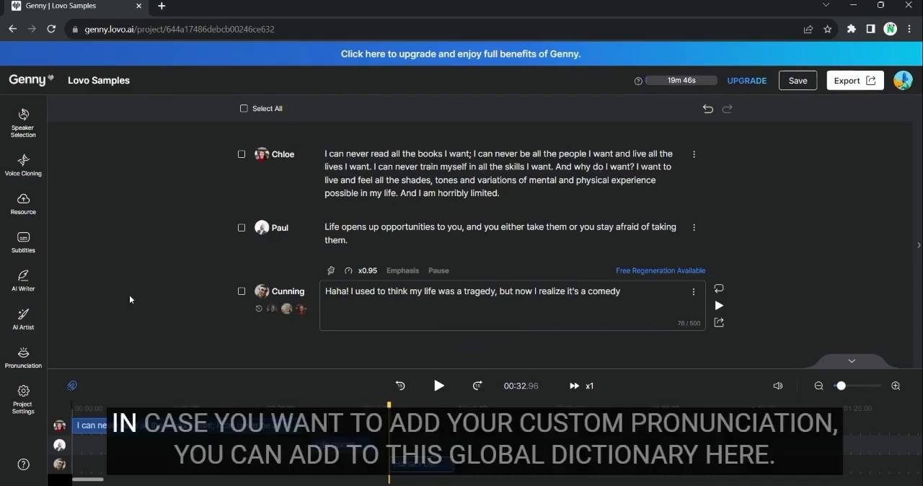
pyautogui.moveTo(6, 394)
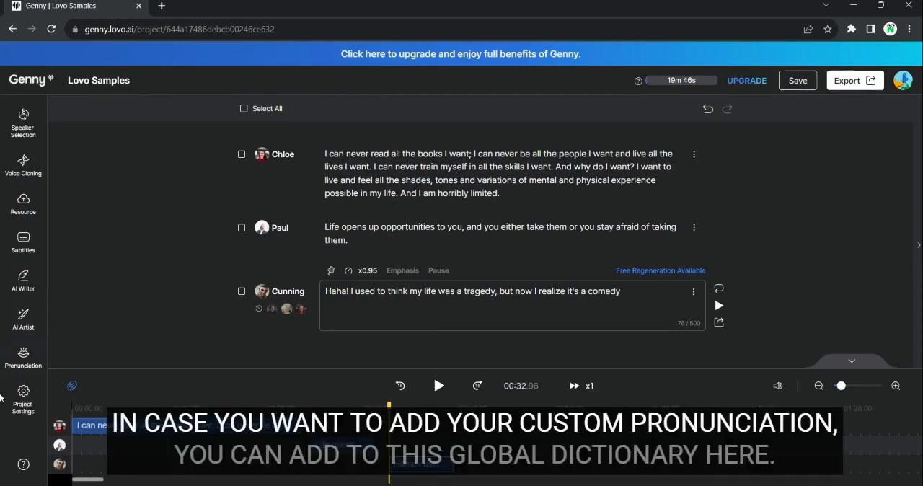
pyautogui.click(24, 357)
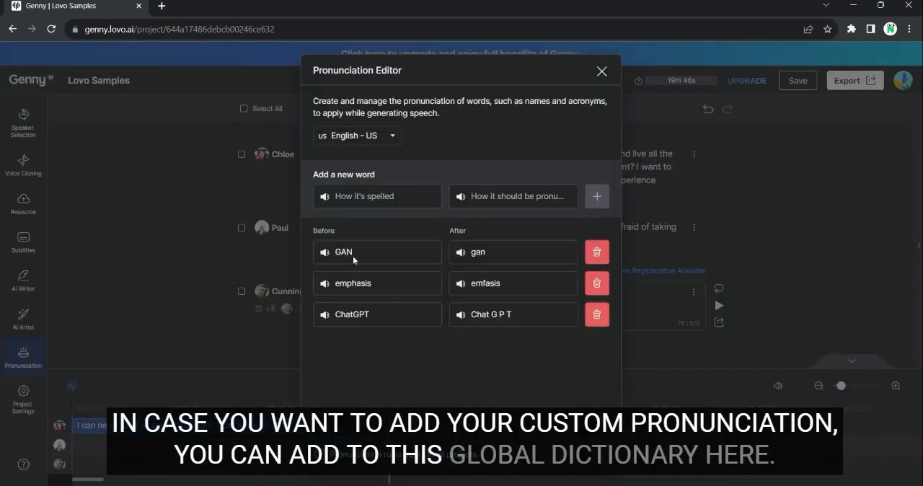
pyautogui.click(377, 196)
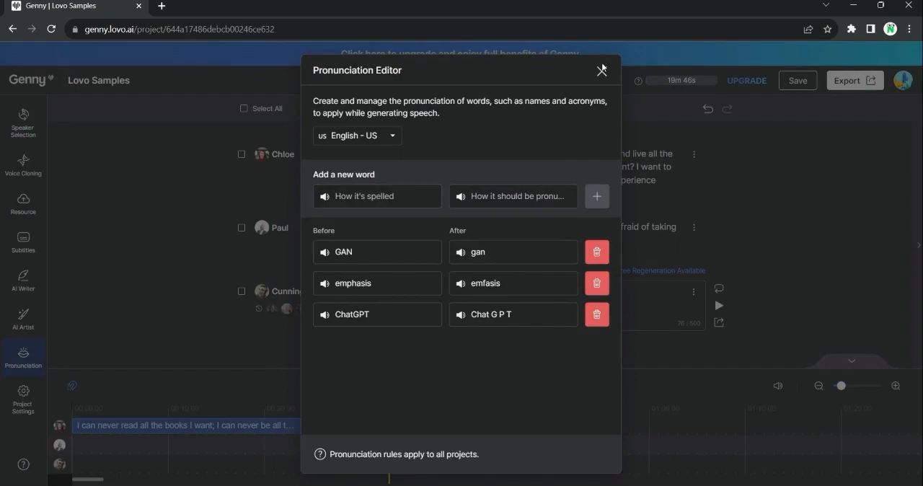
pyautogui.click(600, 71)
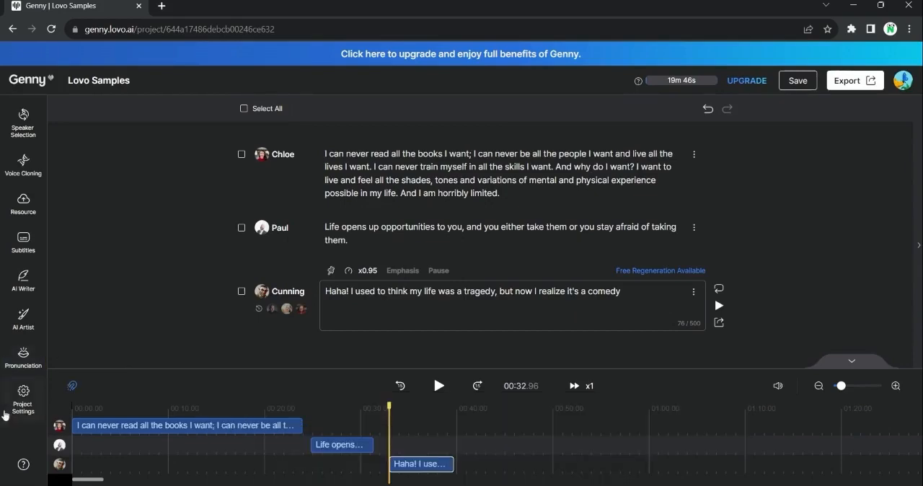
# Step: Review Project Settings: manual speech generation, preview on, and 16:9 landscape ratio
pyautogui.click(22, 393)
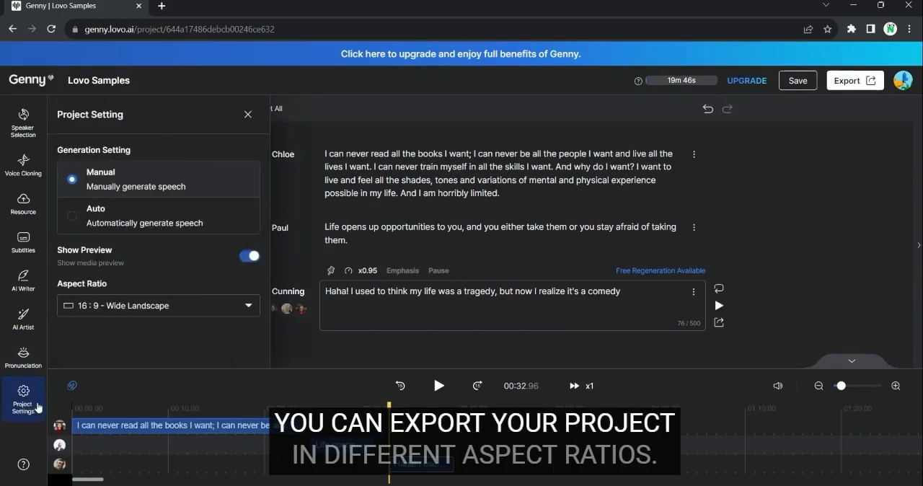
pyautogui.click(157, 305)
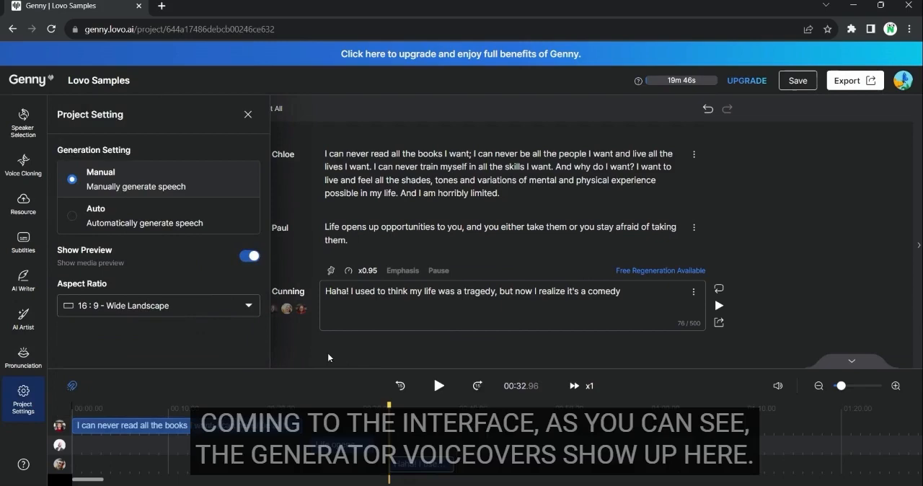
pyautogui.click(248, 113)
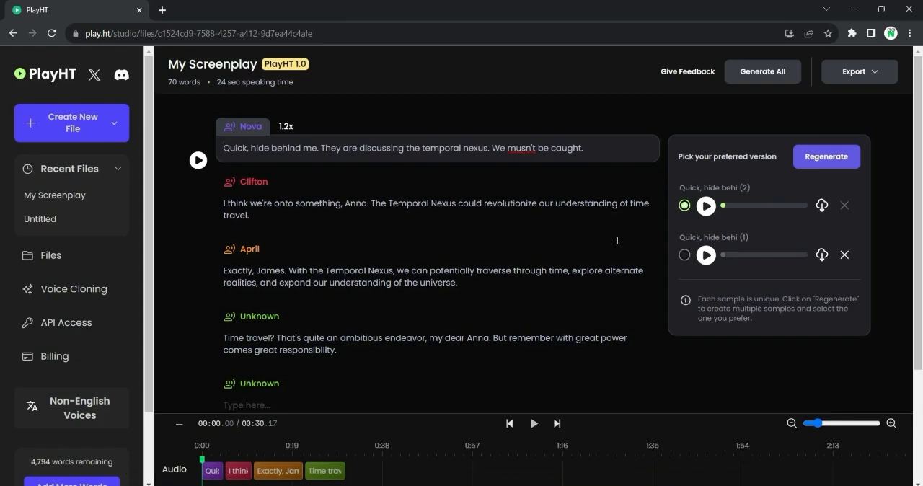
pyautogui.moveTo(533, 424)
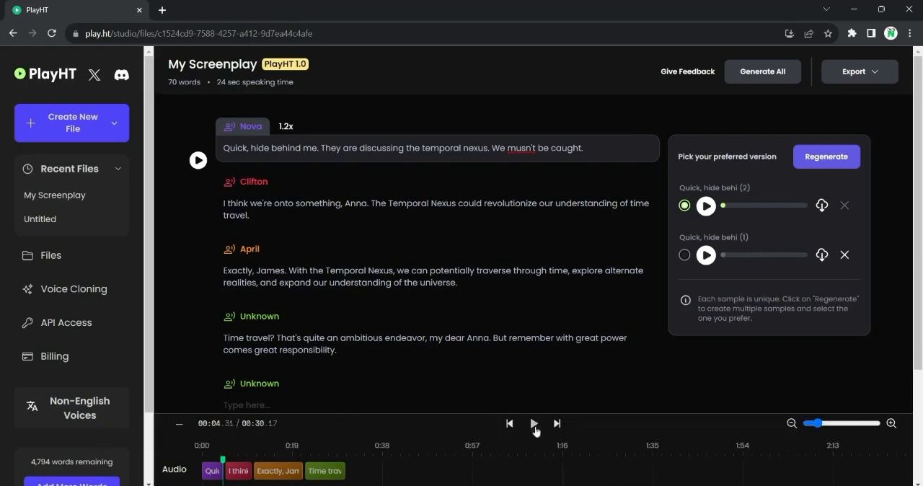
# Step: Pause the My Screenplay audio preview on the timeline
pyautogui.click(533, 423)
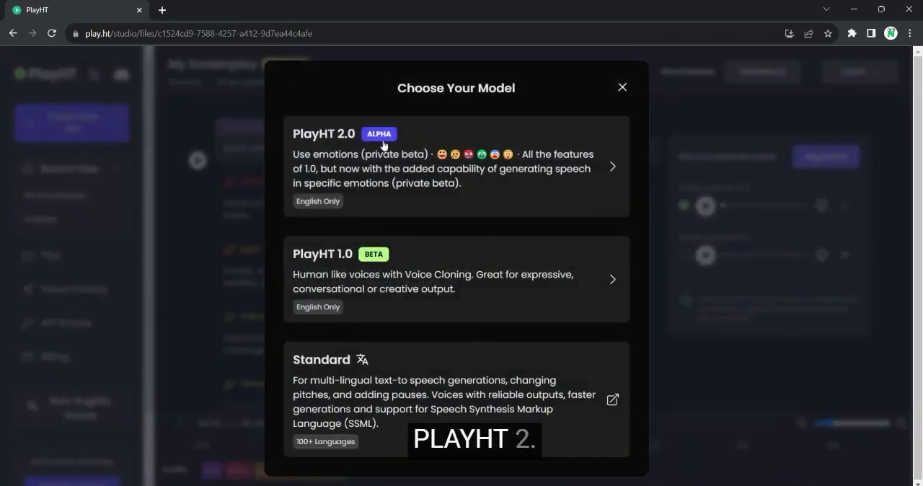
pyautogui.moveTo(476, 142)
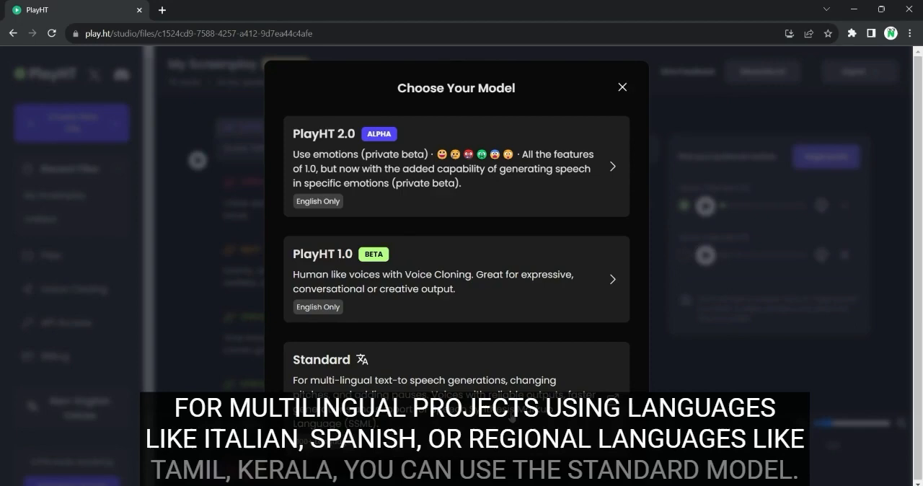
pyautogui.moveTo(455, 378)
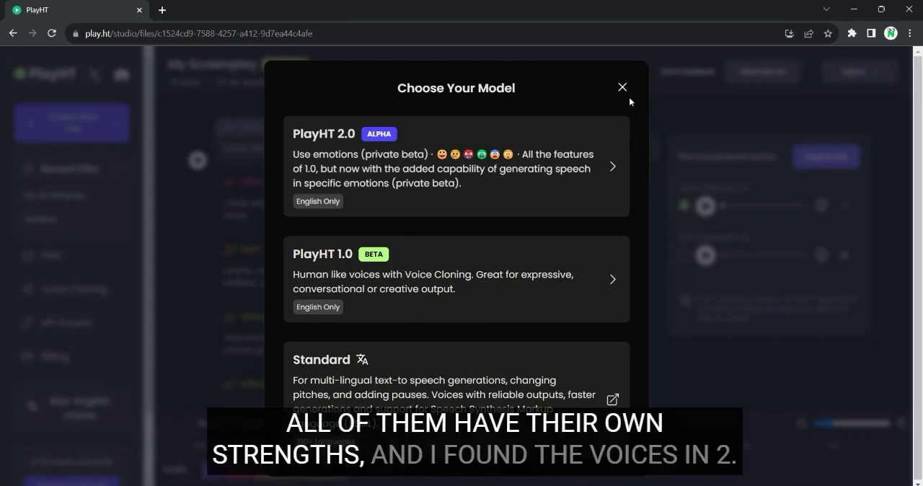
pyautogui.moveTo(490, 219)
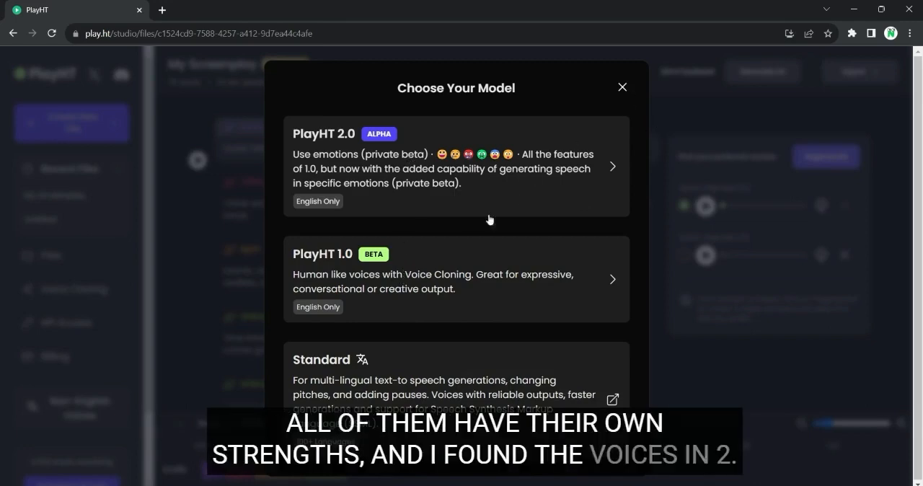
pyautogui.moveTo(576, 131)
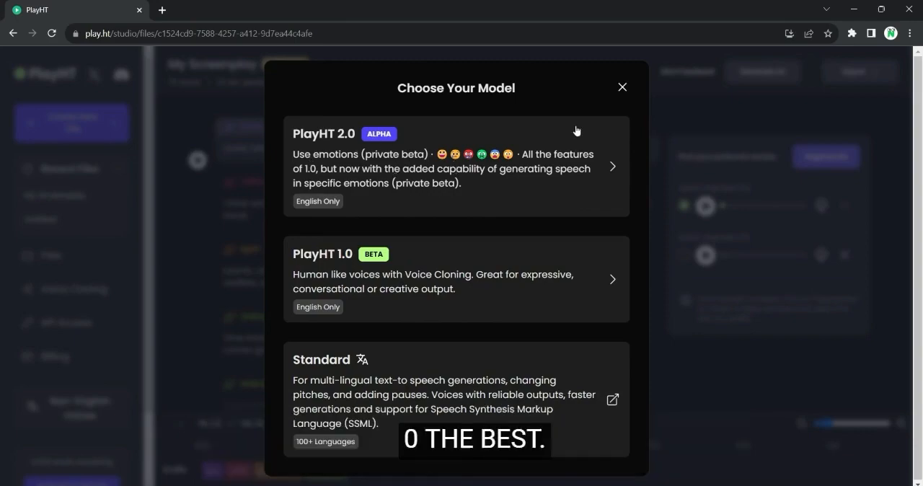
pyautogui.click(622, 86)
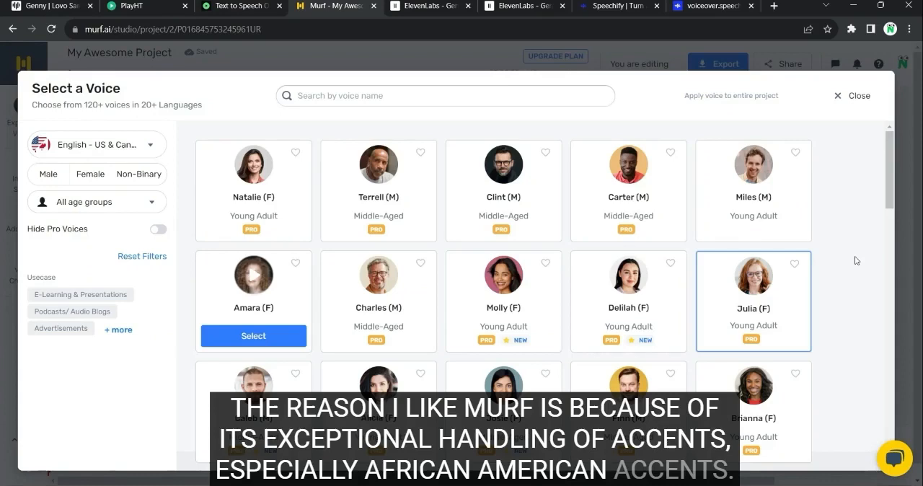
pyautogui.moveTo(370, 174)
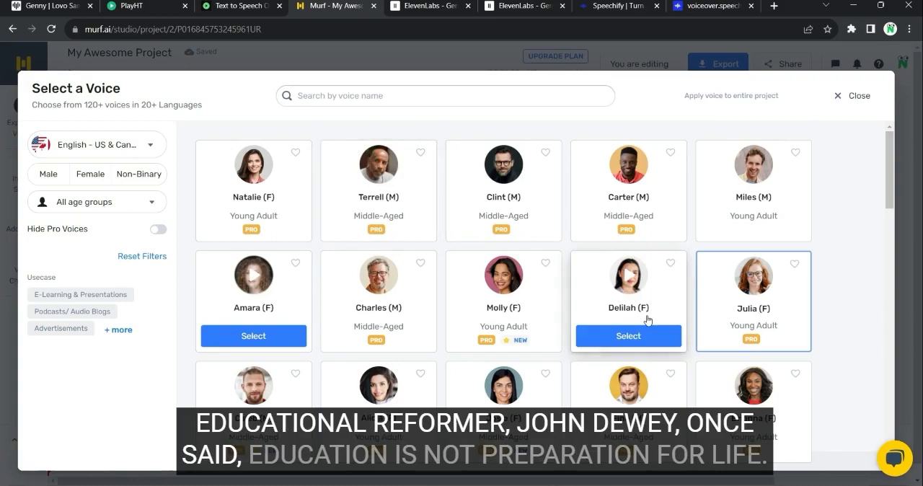
# Step: Scroll through Murf's voice grid and play Molly's voice sample
pyautogui.scroll(-3)
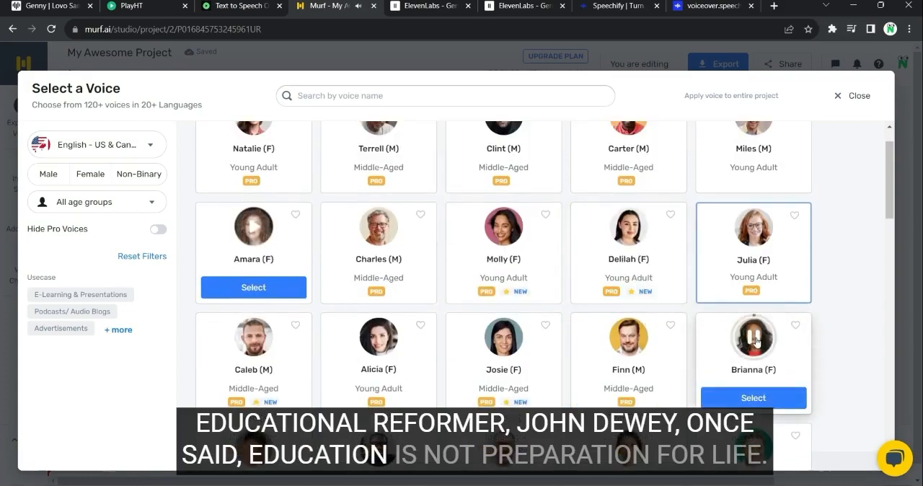
pyautogui.scroll(-3)
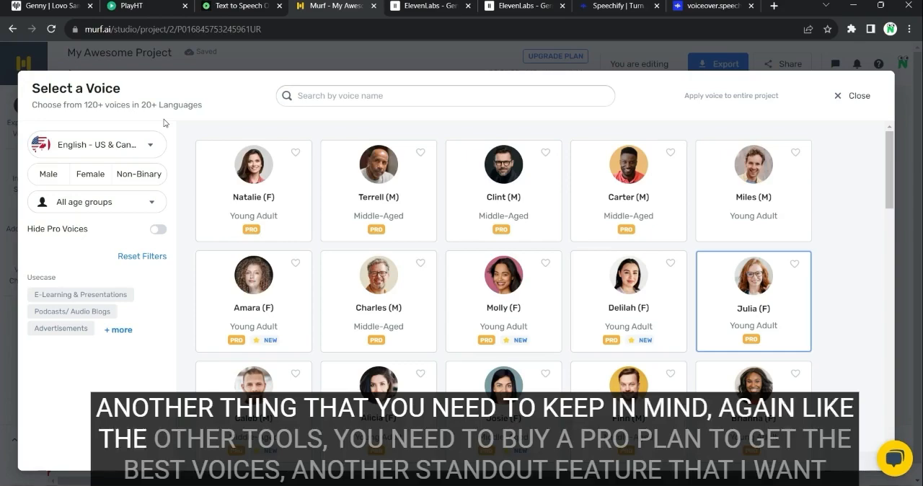
pyautogui.moveTo(494, 267)
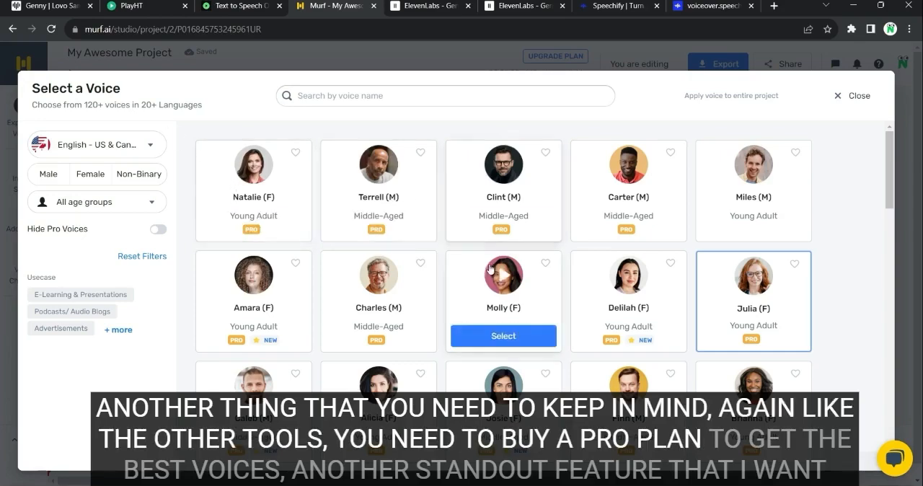
pyautogui.click(838, 95)
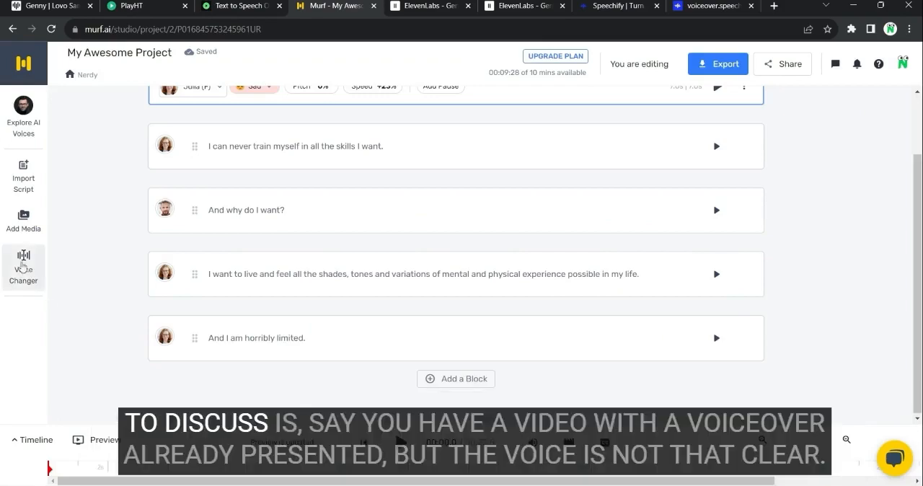
# Step: Bring up Murf's Voice Changer upload dialog for an mp3 or mp4 file
pyautogui.click(24, 265)
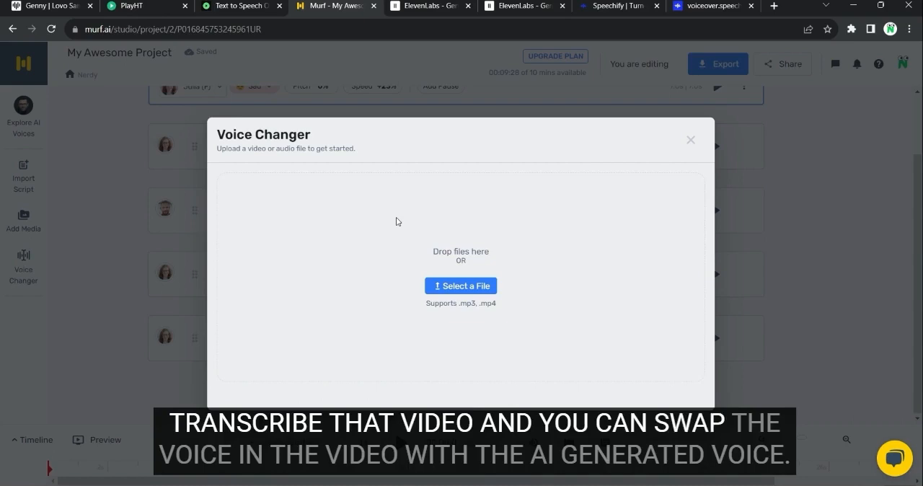
pyautogui.moveTo(560, 211)
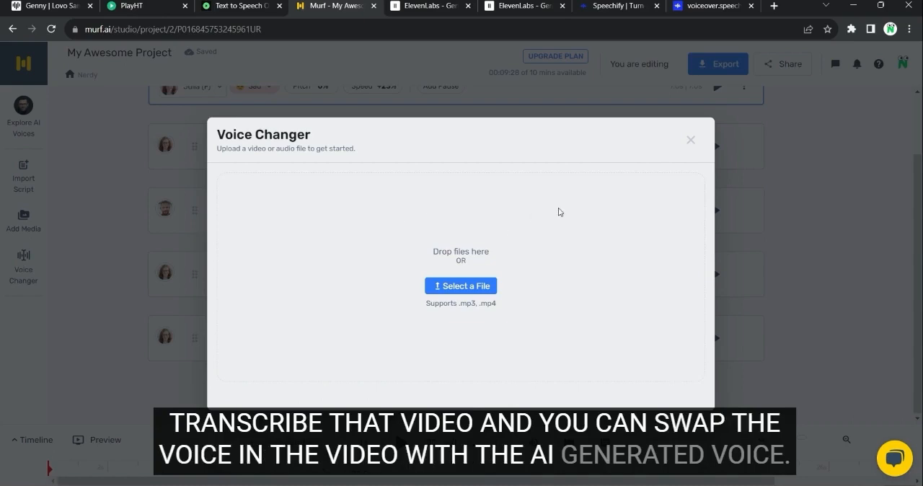
pyautogui.click(690, 139)
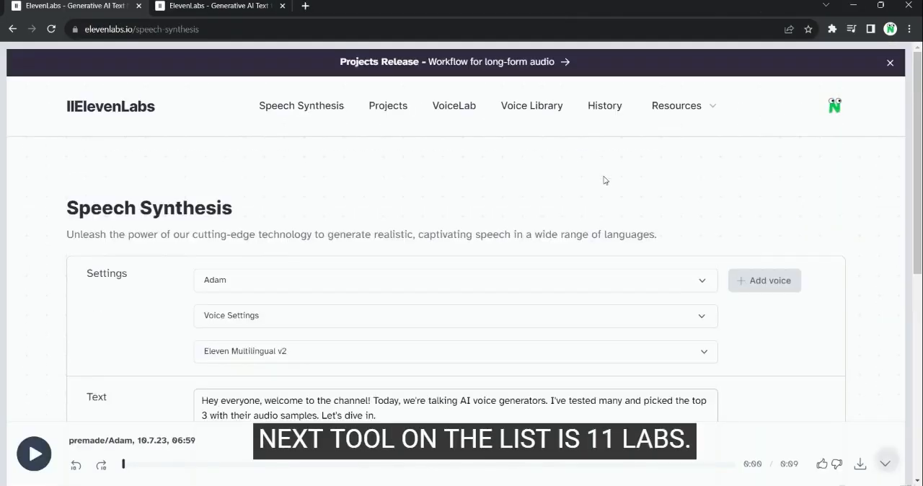
# Step: Select the Adam voice, play the welcome script audio, and scroll down the page
pyautogui.click(889, 64)
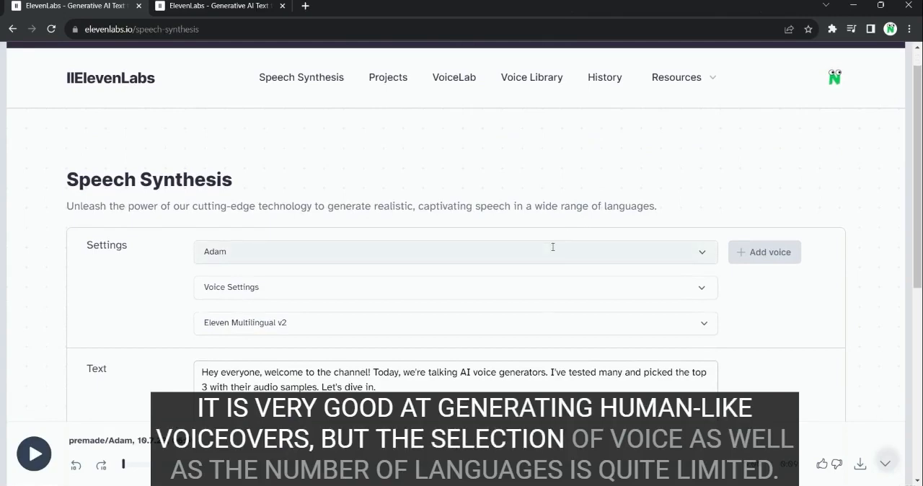
pyautogui.doubleClick(214, 252)
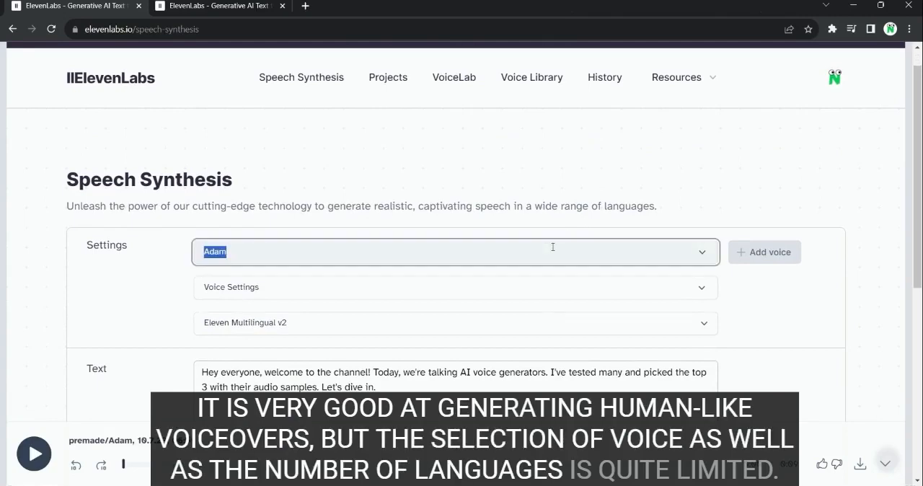
pyautogui.click(455, 251)
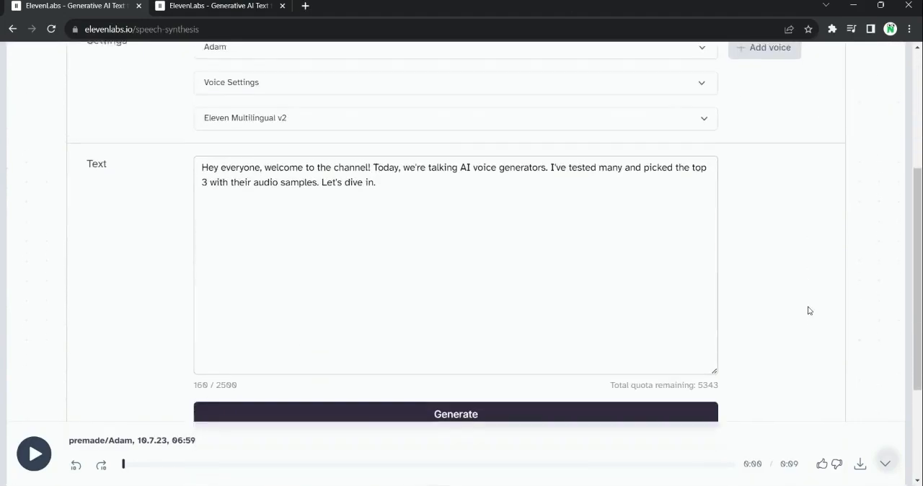
pyautogui.click(33, 454)
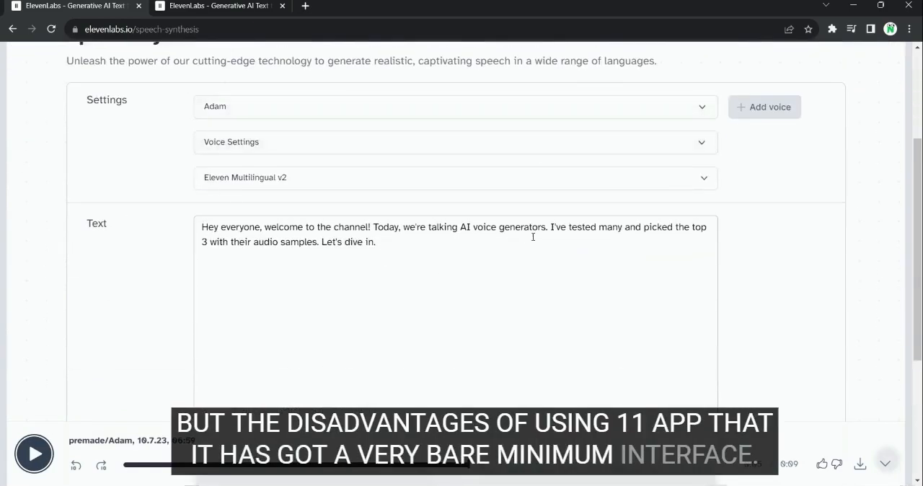
pyautogui.scroll(-3)
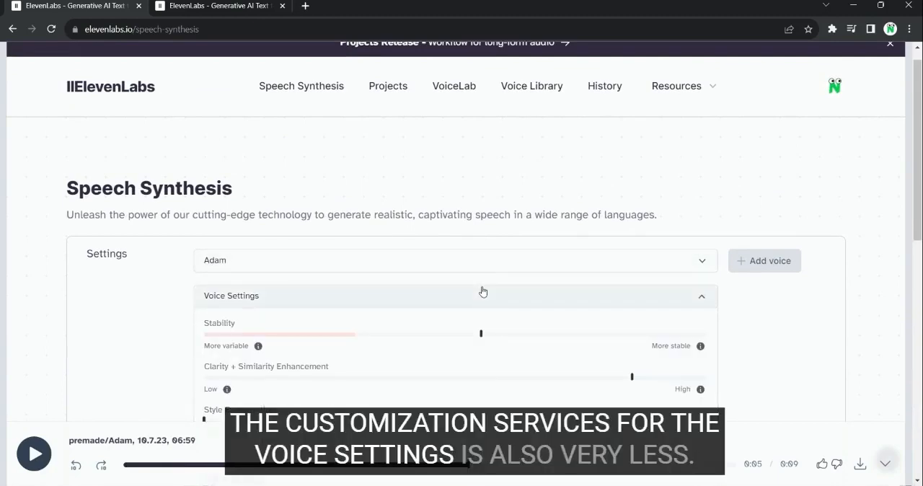
# Step: Scroll to view the Stability, Clarity + Similarity and Style Exaggeration sliders
pyautogui.scroll(-3)
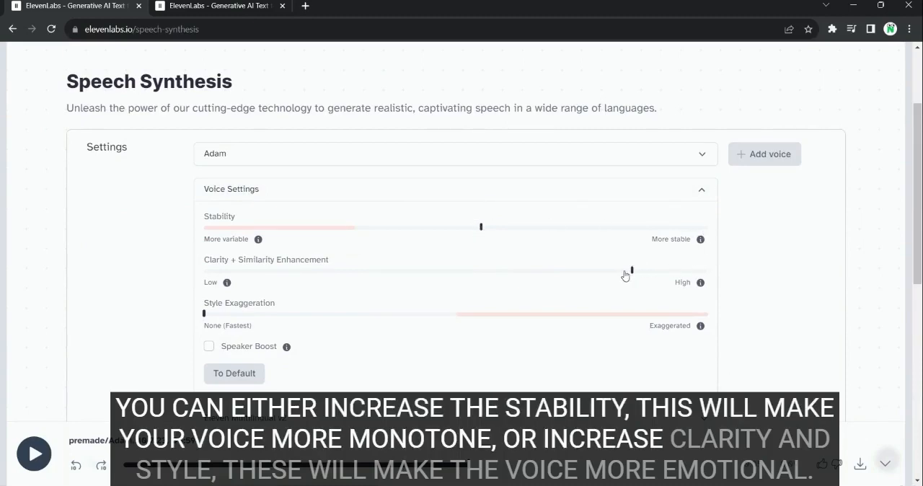
pyautogui.moveTo(640, 320)
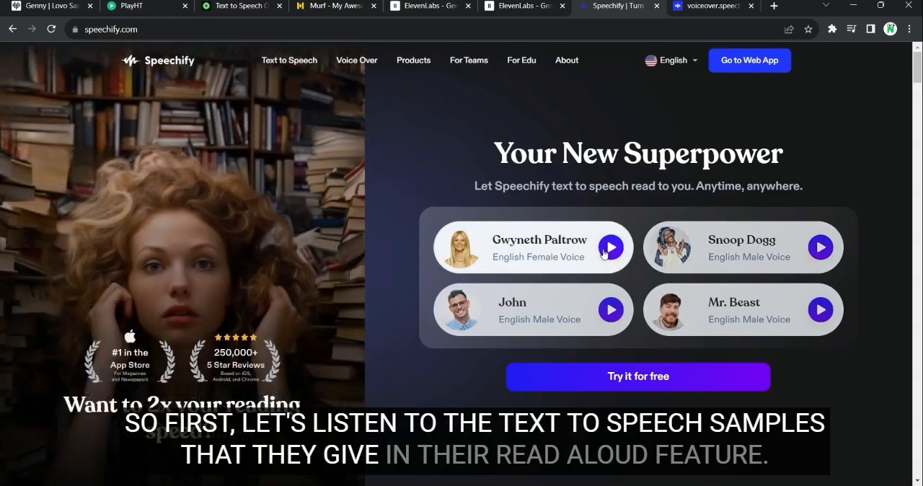
# Step: Play the Gwyneth Paltrow sample, then switch to Speechify's voiceover editor
pyautogui.click(611, 248)
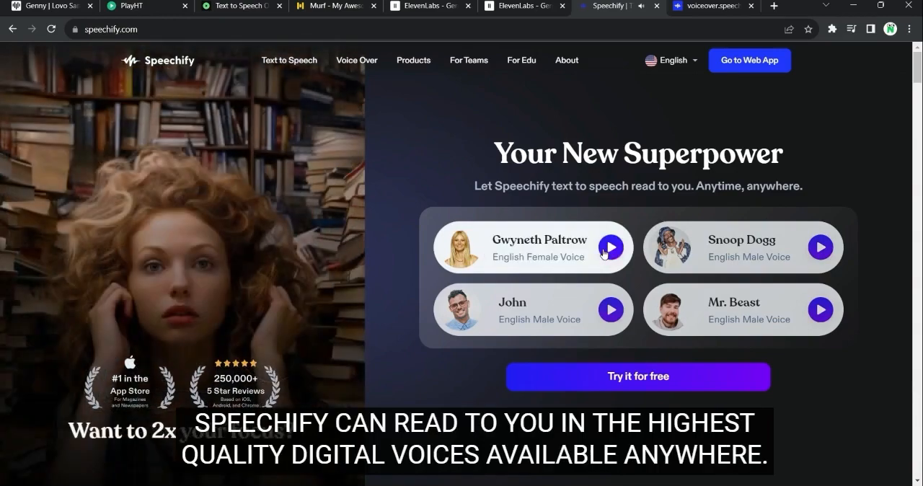
pyautogui.click(820, 246)
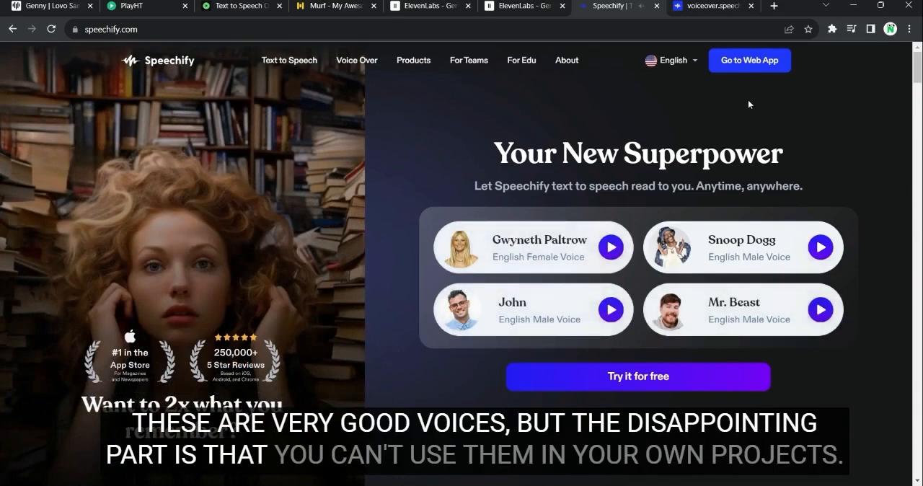
pyautogui.click(709, 6)
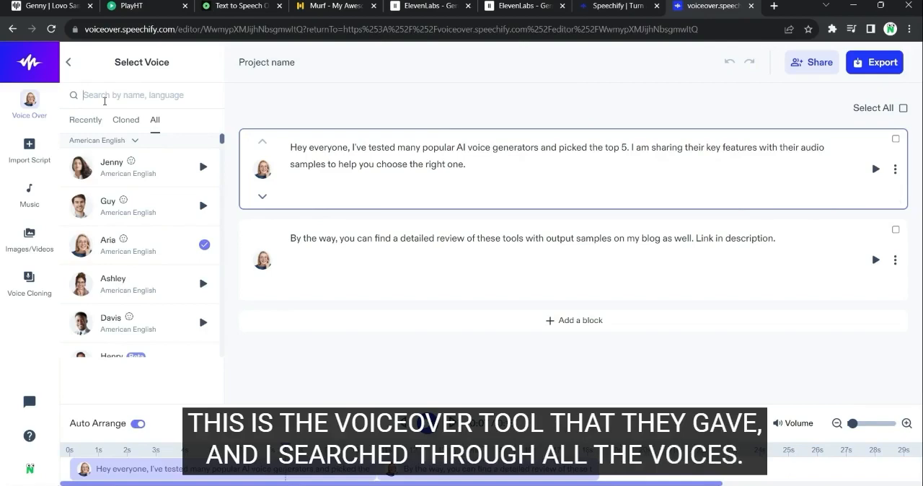
# Step: Search Speechify voices for 'Gw' and 'Snoop', then play the first script block in Aria
pyautogui.write('Gw')
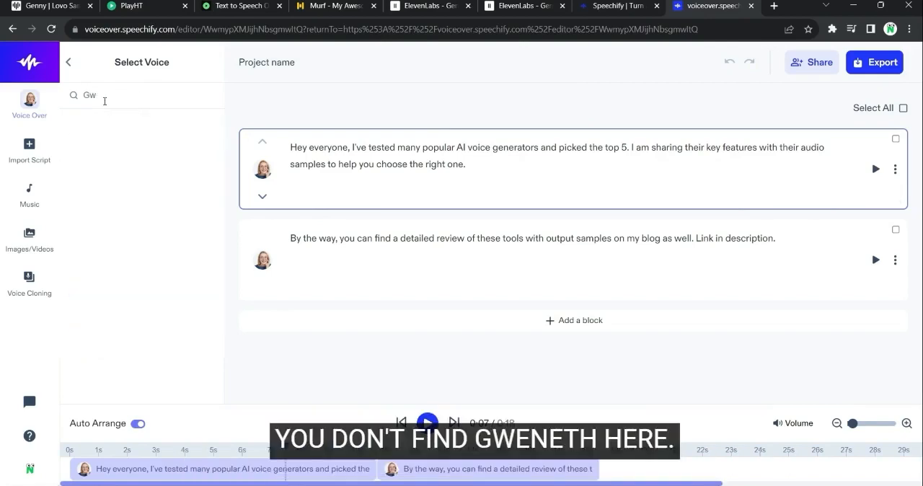
pyautogui.write('Snoop')
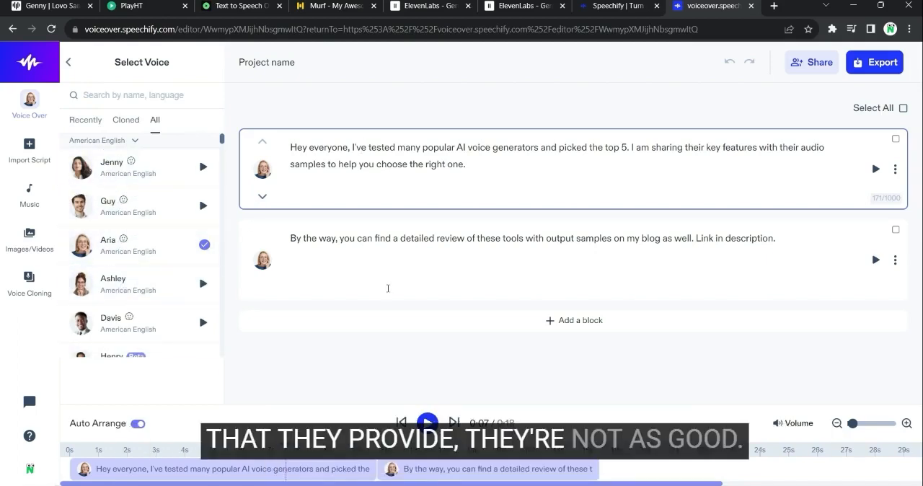
pyautogui.click(874, 168)
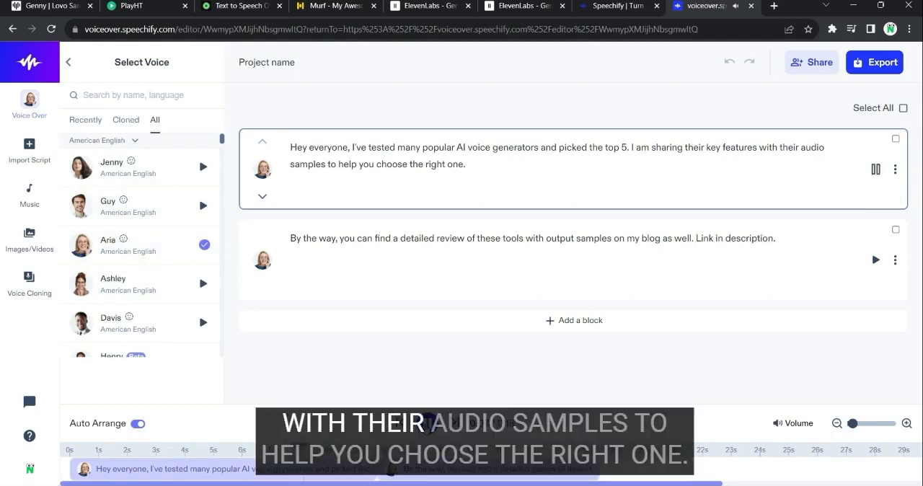